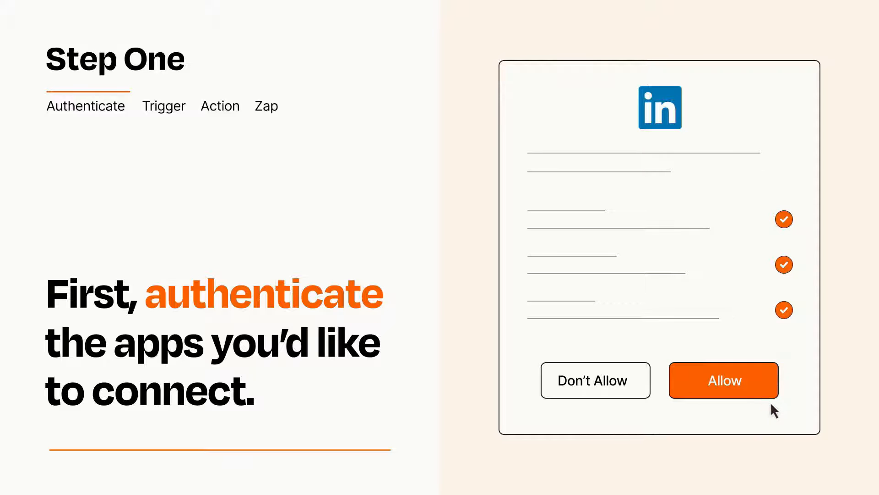
Step: Allow Zapier access to the LinkedIn account in the permission dialog
click(723, 379)
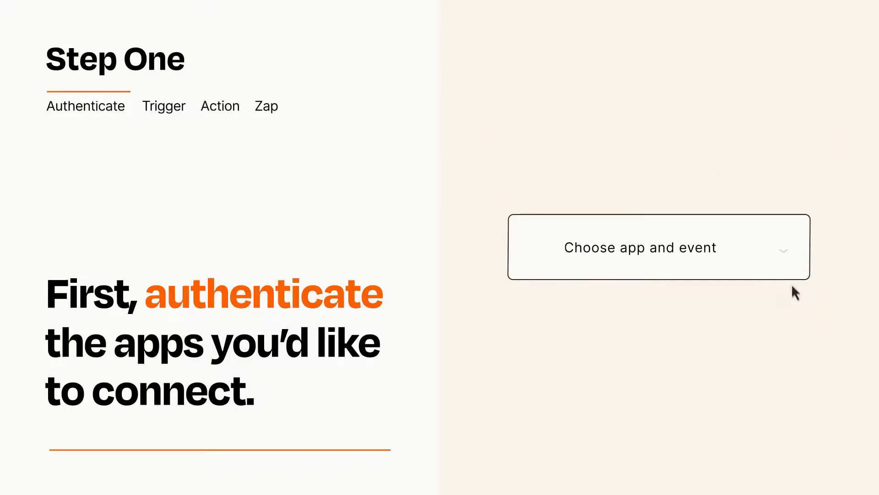
Step: Choose Facebook 'New Post to Your Timeline' as the Zap's trigger event
click(658, 246)
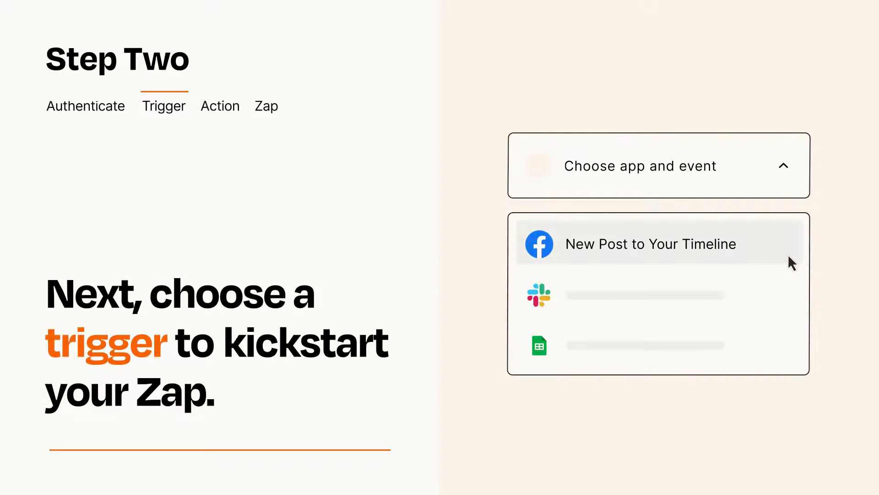
mouse_move(790, 291)
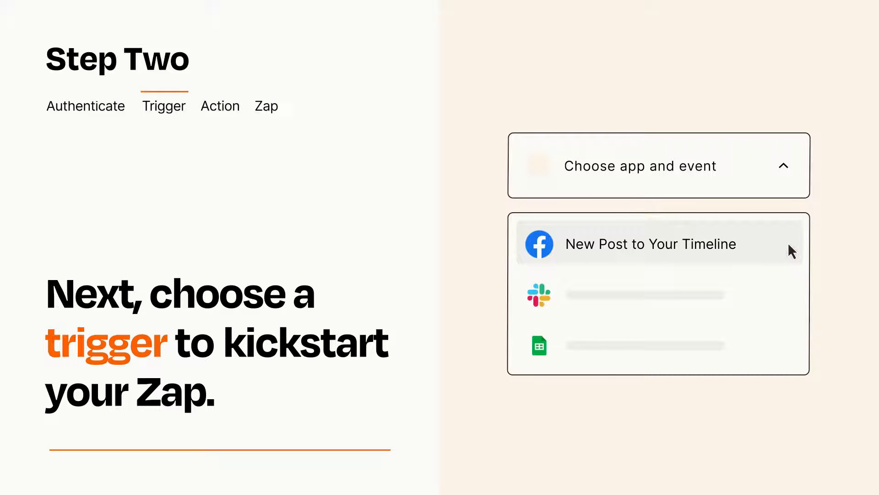
mouse_move(791, 256)
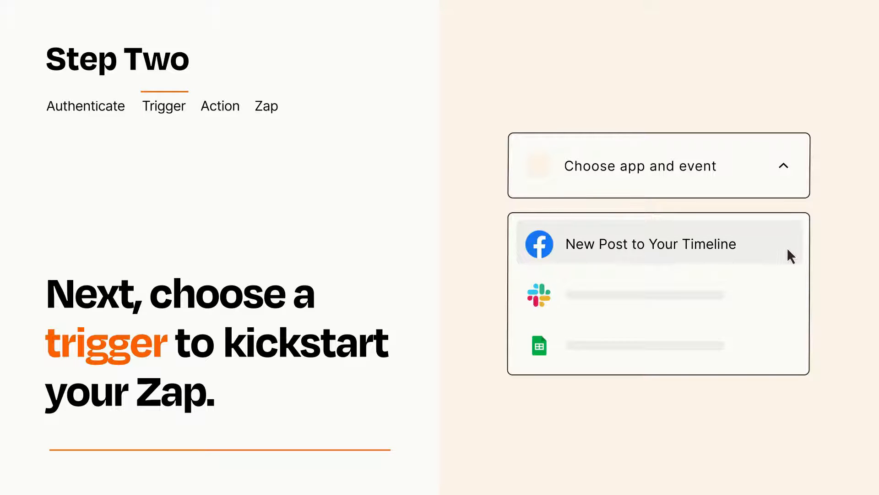
click(649, 244)
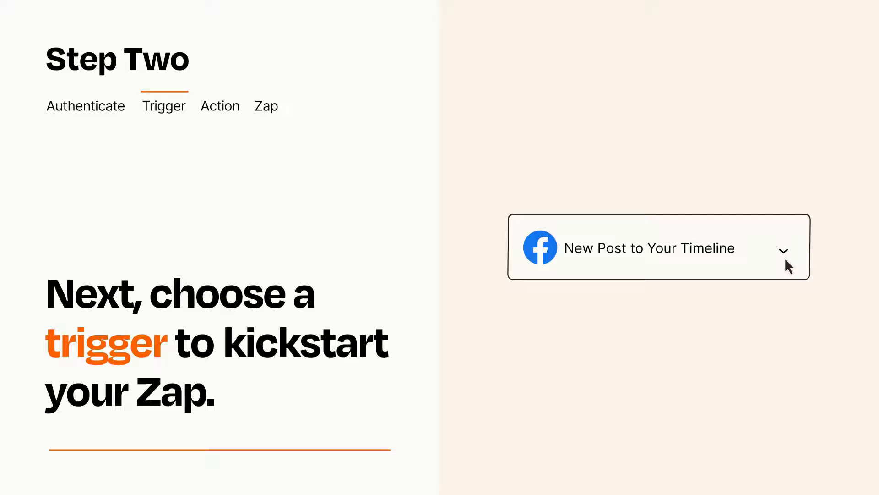
mouse_move(799, 258)
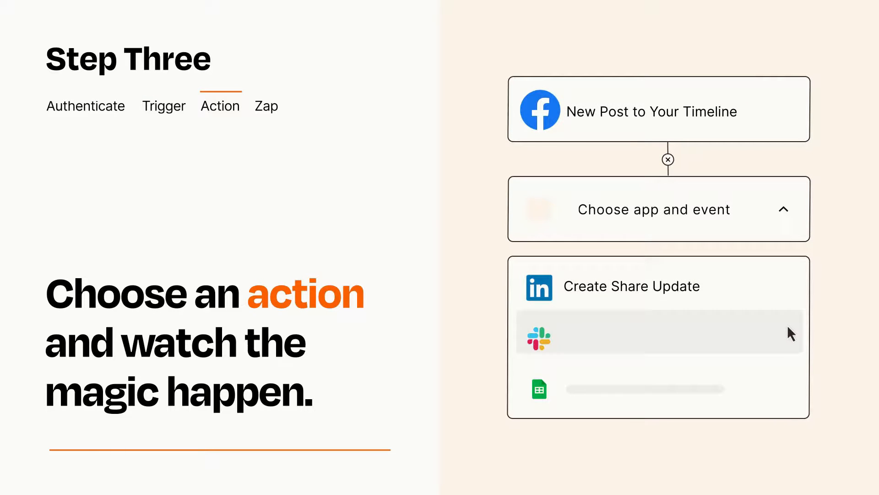
mouse_move(791, 394)
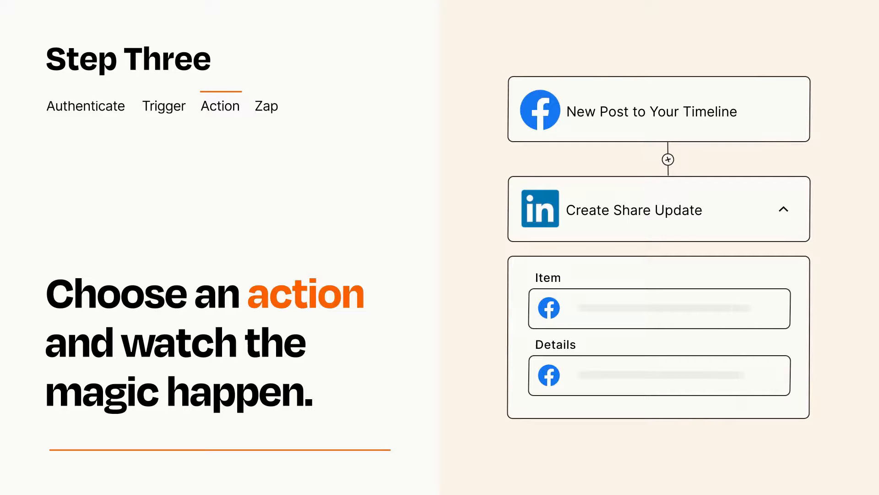
Step: Confirm the LinkedIn 'Create Share Update' action with Facebook fields mapped to Item and Details
click(785, 209)
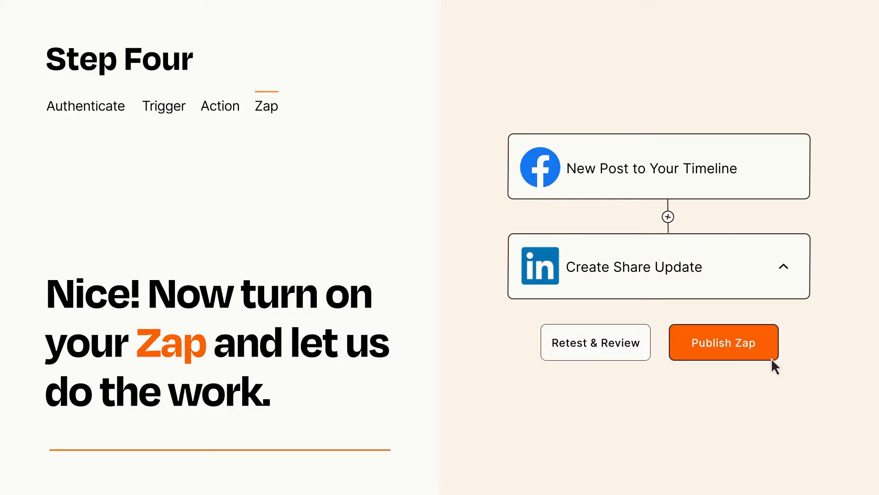
Step: Publish the finished Facebook-to-LinkedIn Zap
click(723, 341)
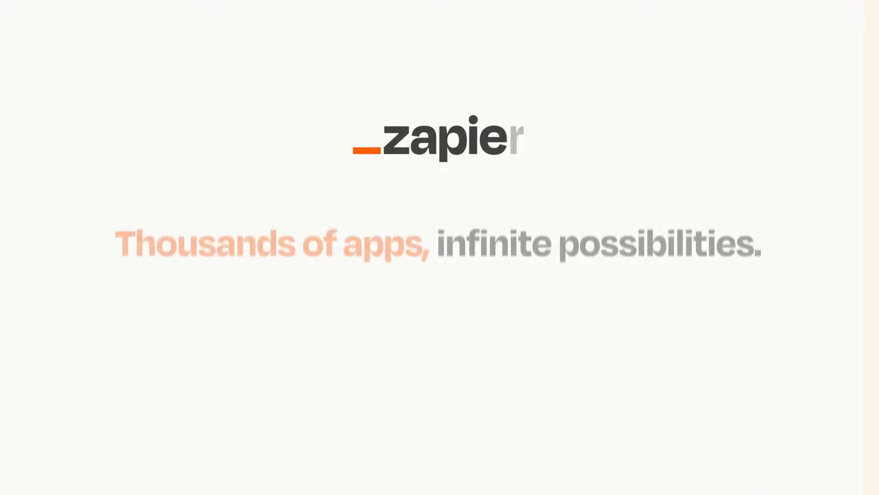